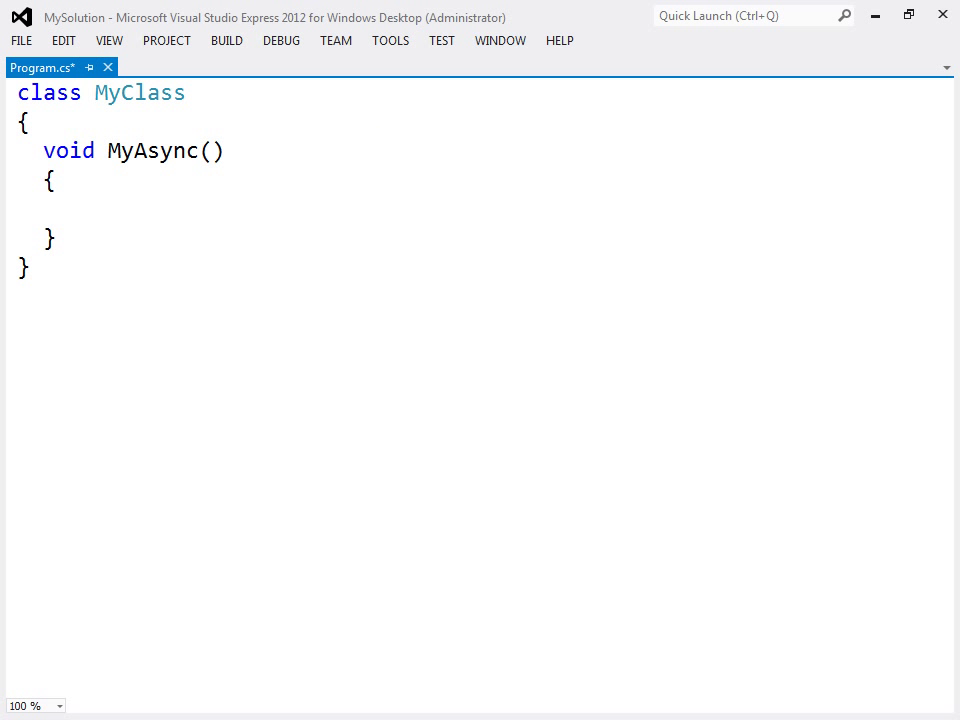
Dismiss the project commands list and return to editing Program.cs
left_click(166, 40)
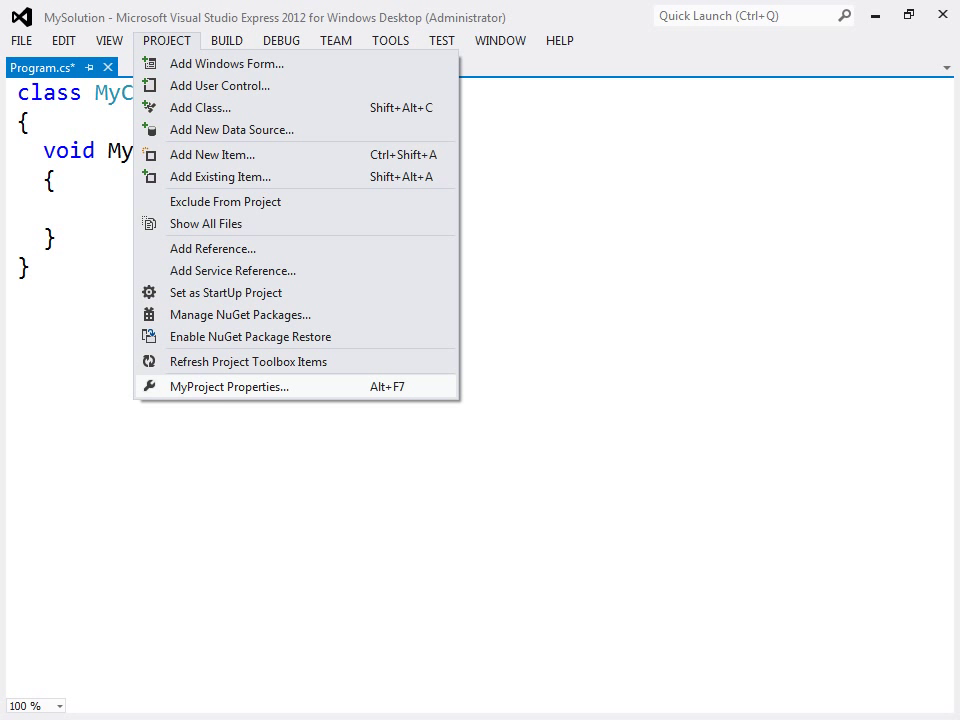
left_click(228, 386)
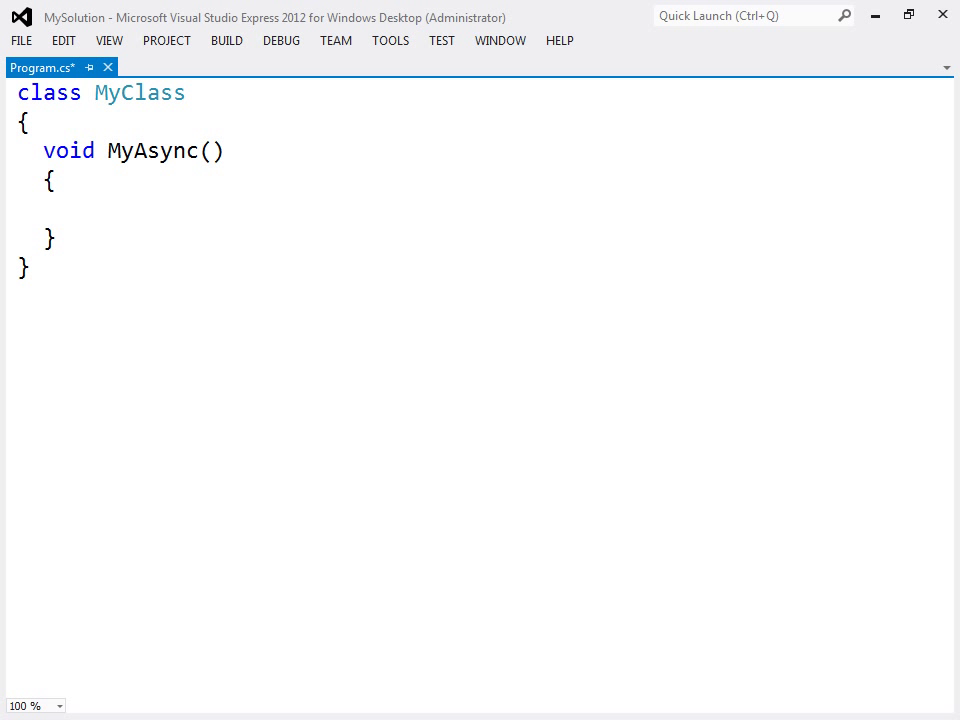
Mark MyAsync async and await System.Threading.Tasks.Task.Delay(2000) in its body
type("async")
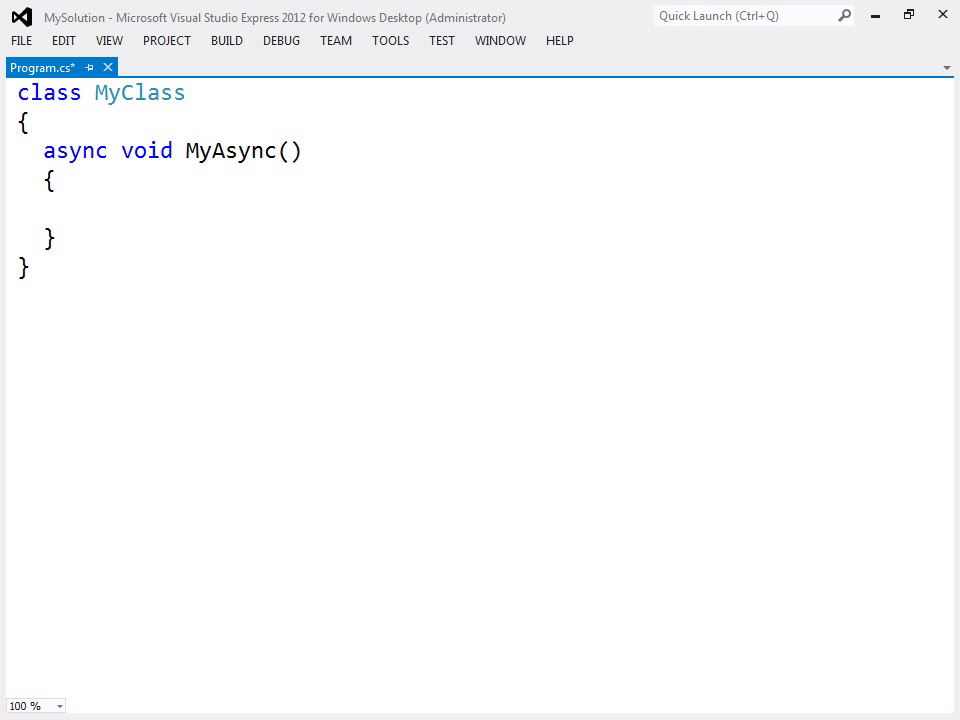
type("await System.Threading.Tasks.Task.Delay(2000);")
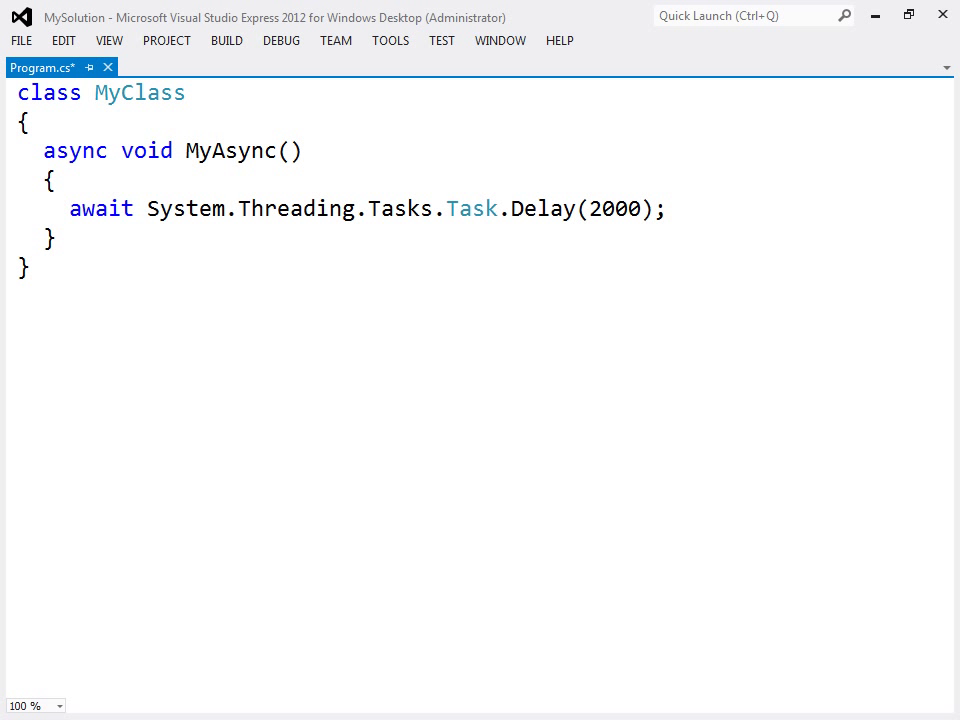
mouse_move(473, 208)
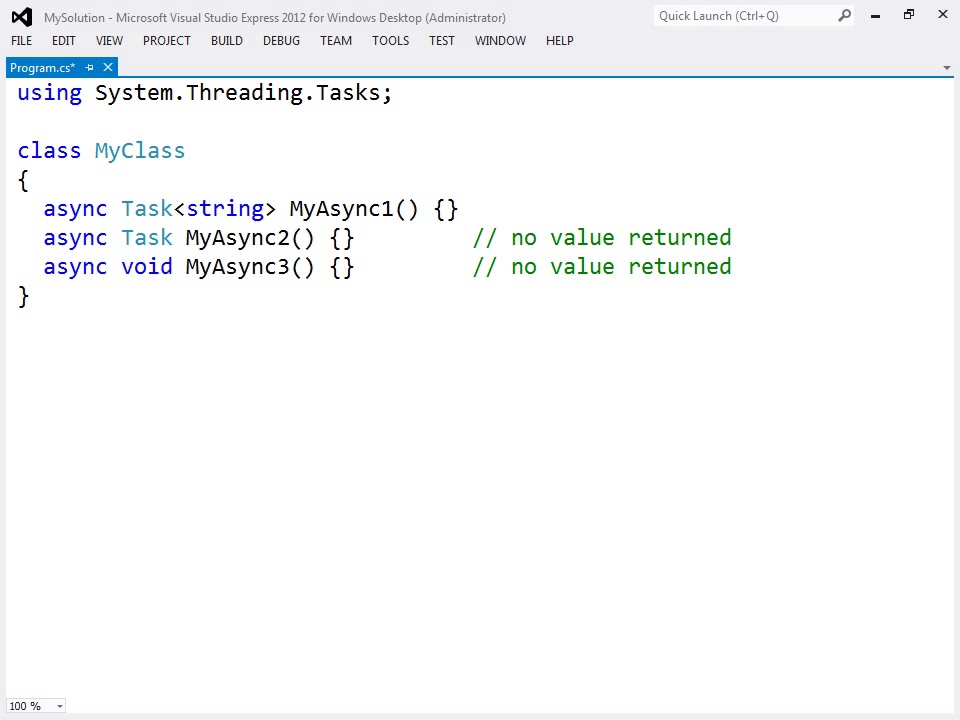
Comment '// string returned' on the async method and add using System.Threading;
type("// string returned,   awaitable")
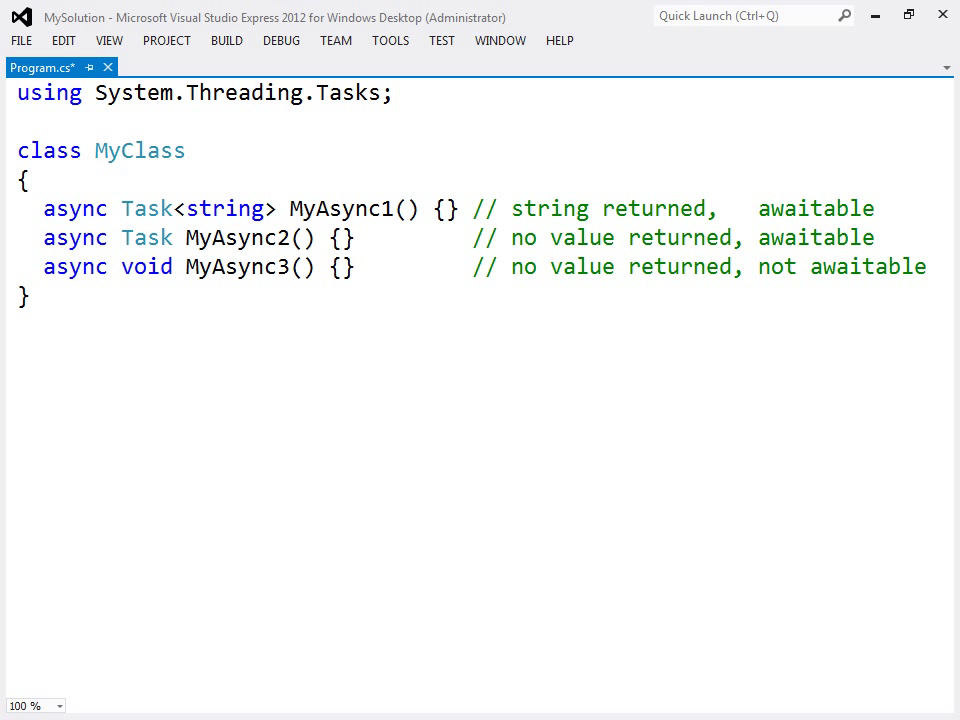
type("using System.Threading;")
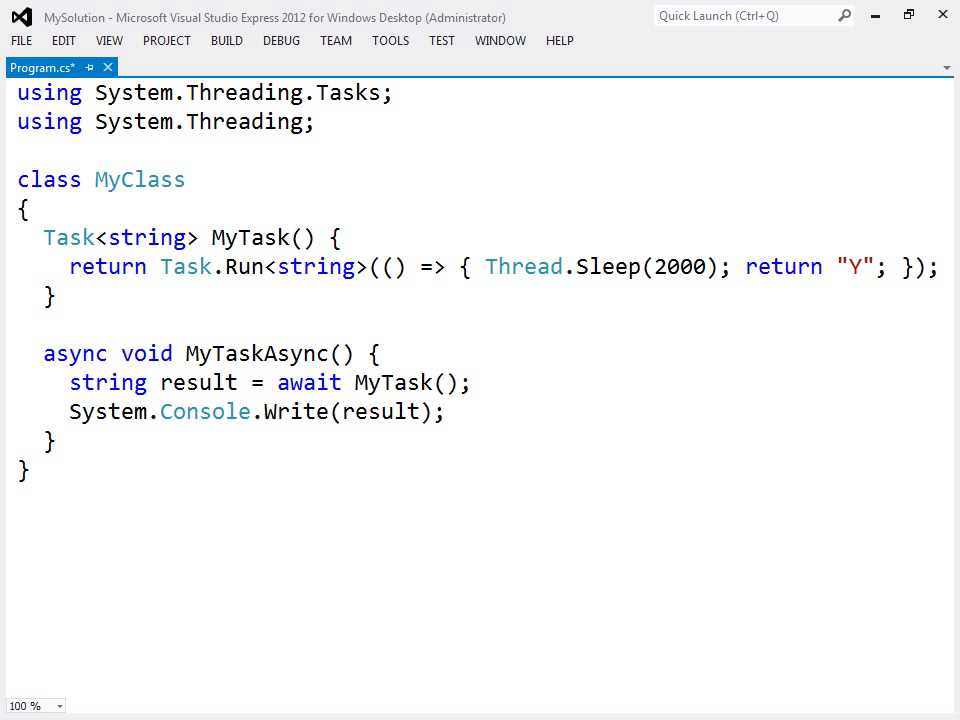
Select the MyTaskAsync method name in the editor
double_click(256, 353)
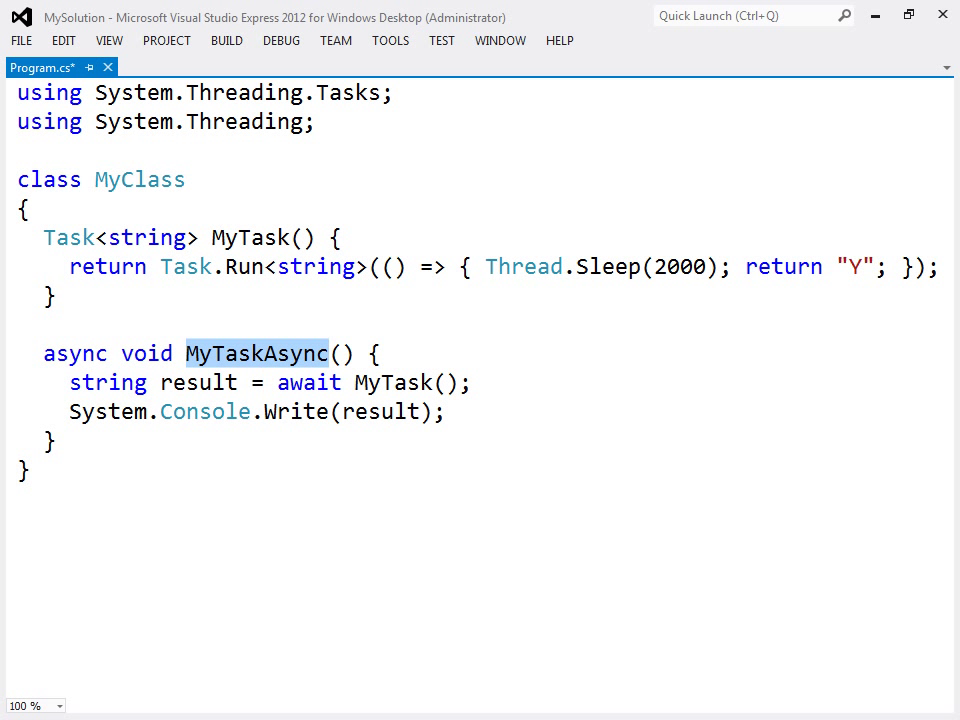